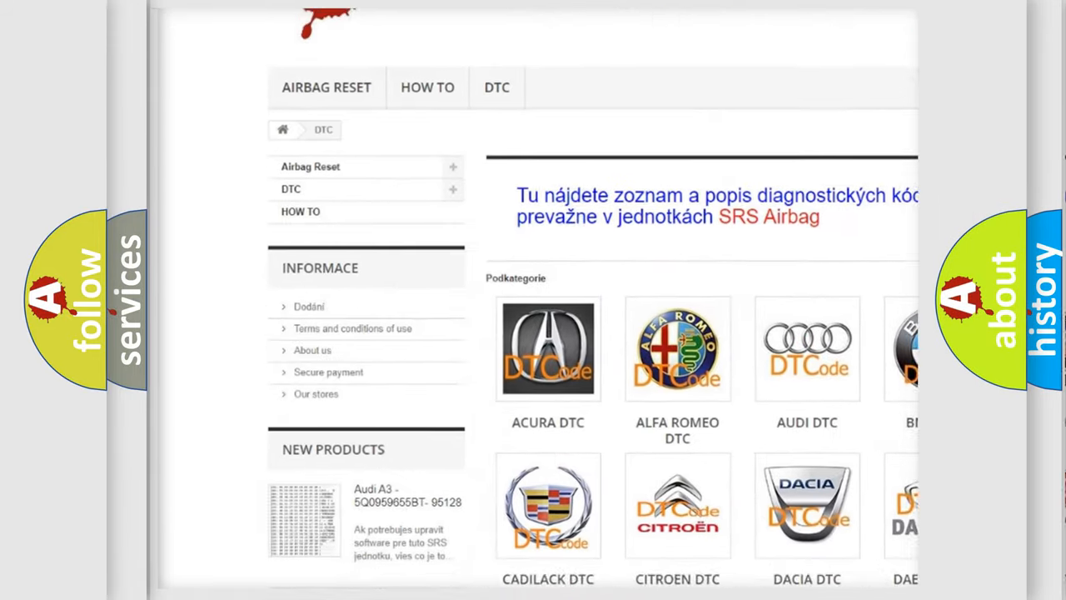
scroll("down", 3)
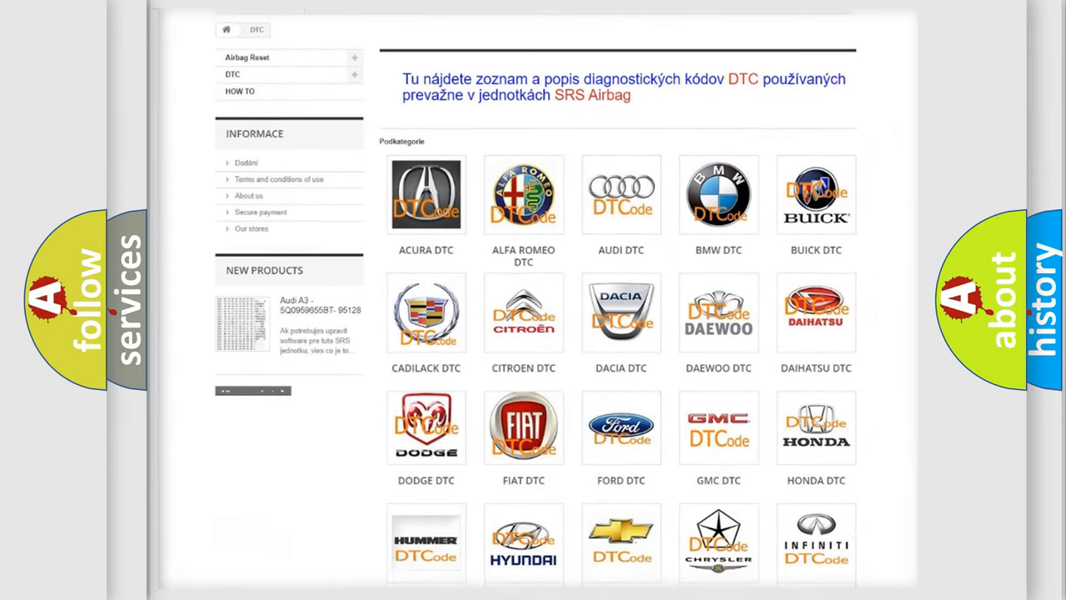
scroll("down", 3)
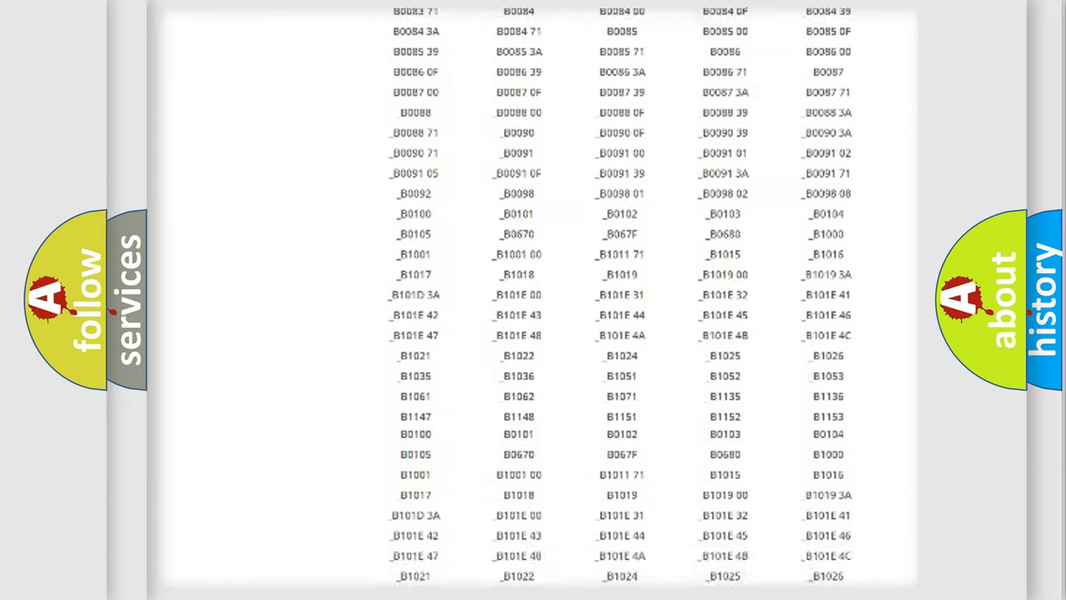
scroll("up", 3)
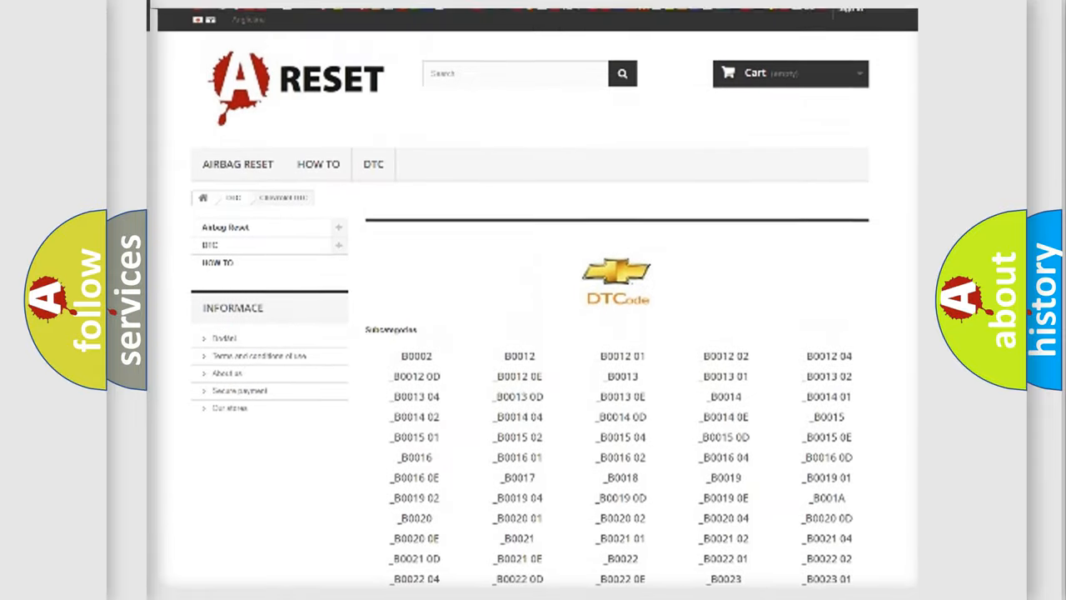